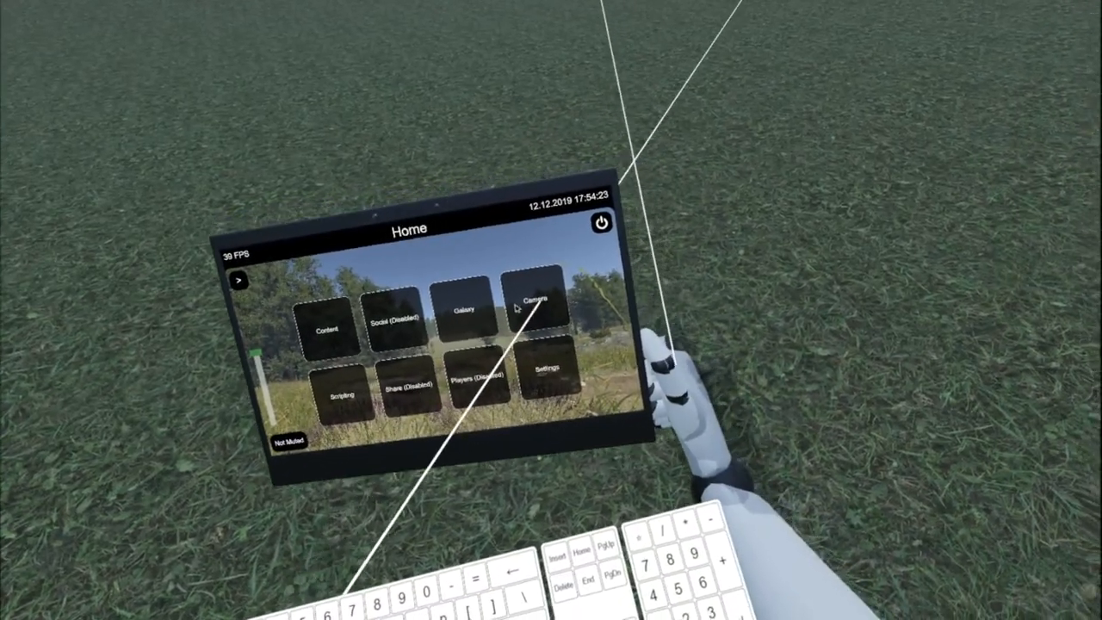
# Step: Reach the tablet's Power page with its Logout, Quit and Disconnect options
pyautogui.click(537, 309)
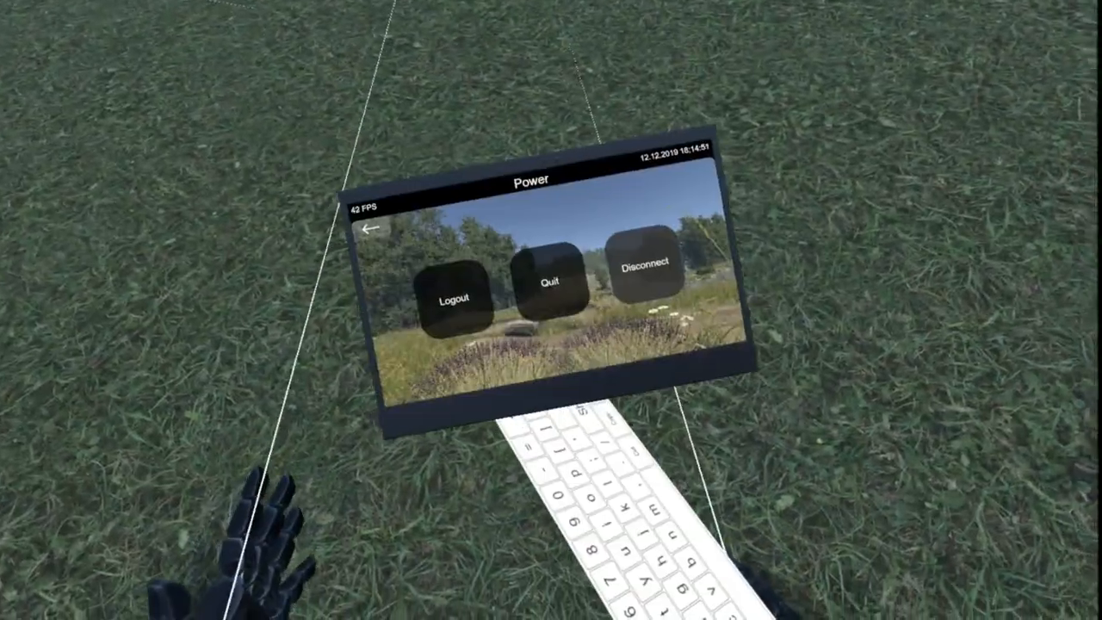
pyautogui.click(372, 227)
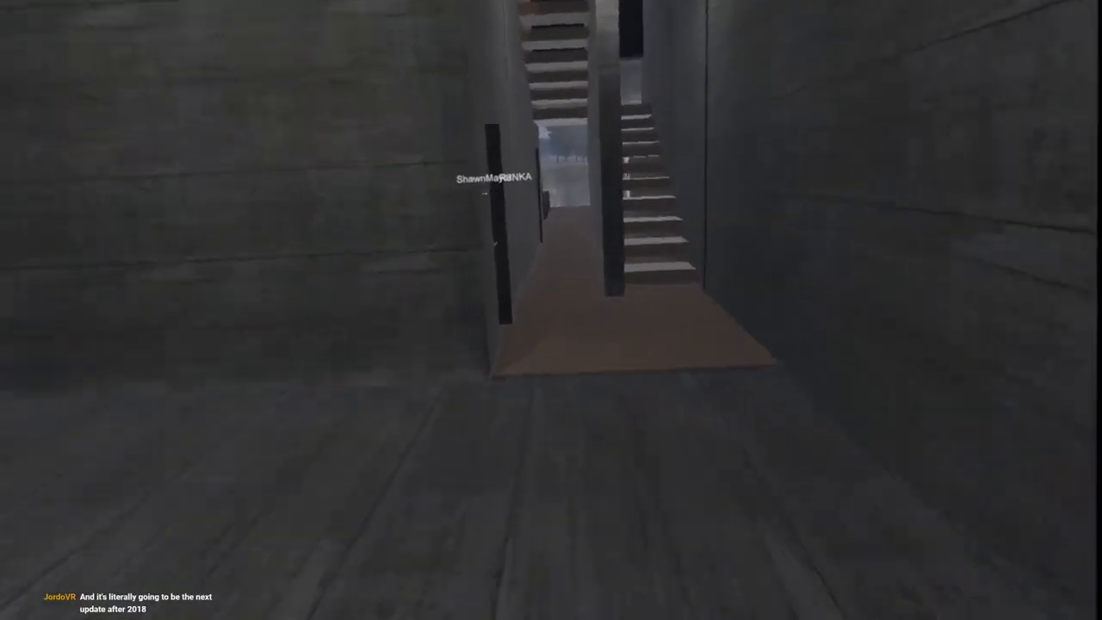
pyautogui.moveTo(551, 310)
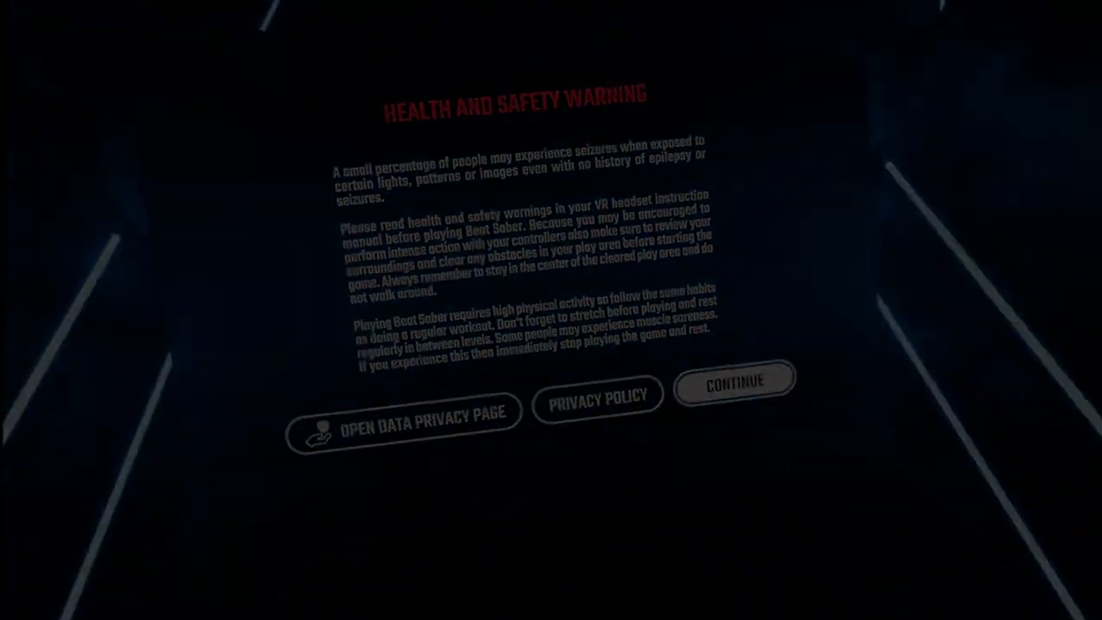
# Step: Continue past Beat Saber's health and safety warning to its title screen
pyautogui.click(733, 380)
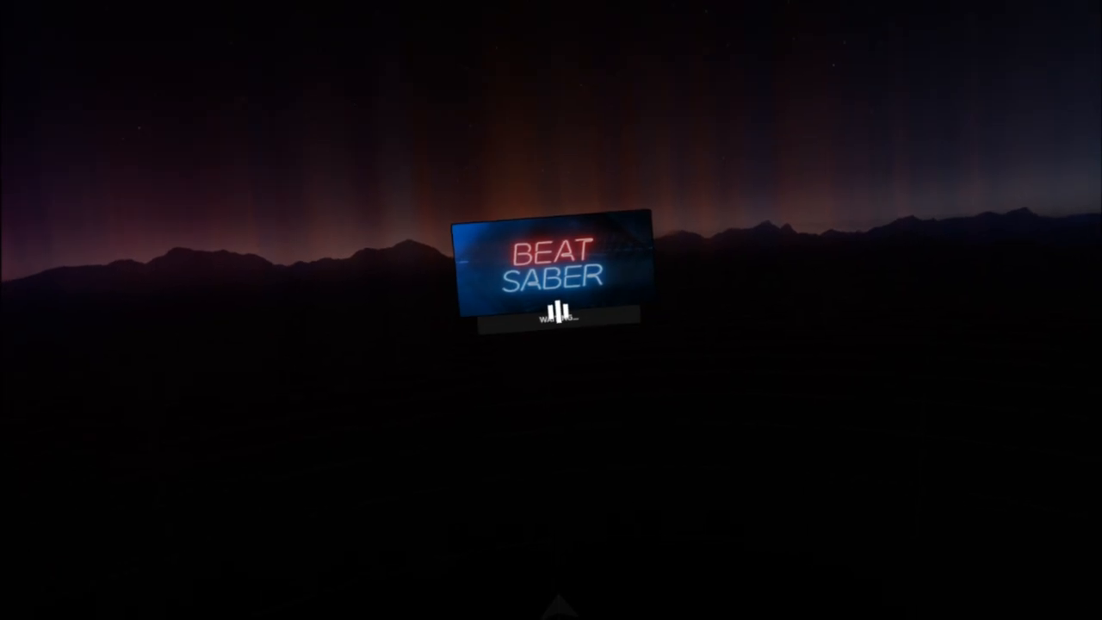